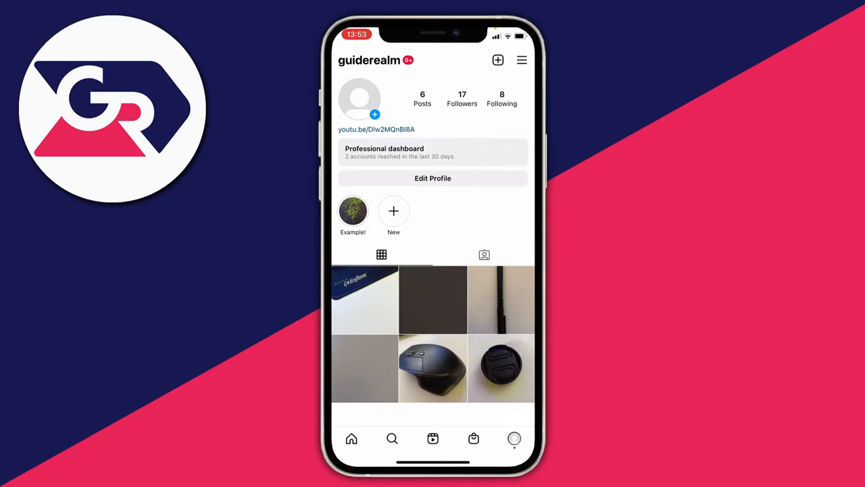
- Start a new story, capture a photo of the desk and begin a text caption on it
click(351, 438)
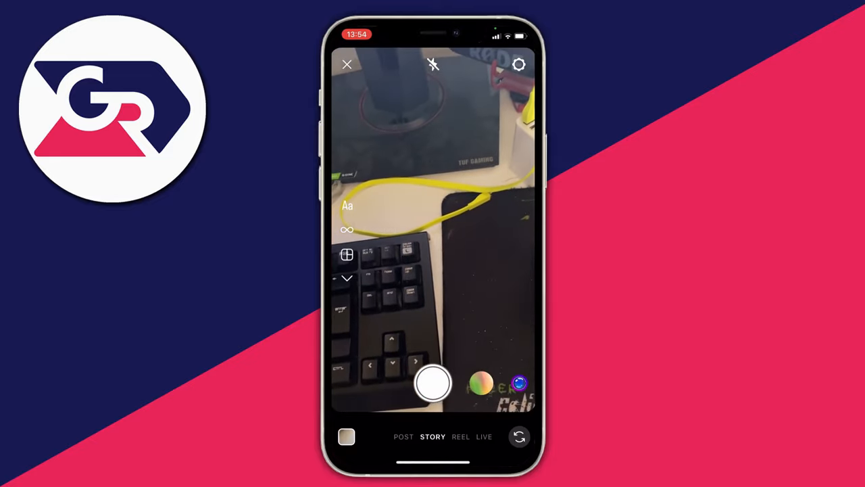
click(432, 384)
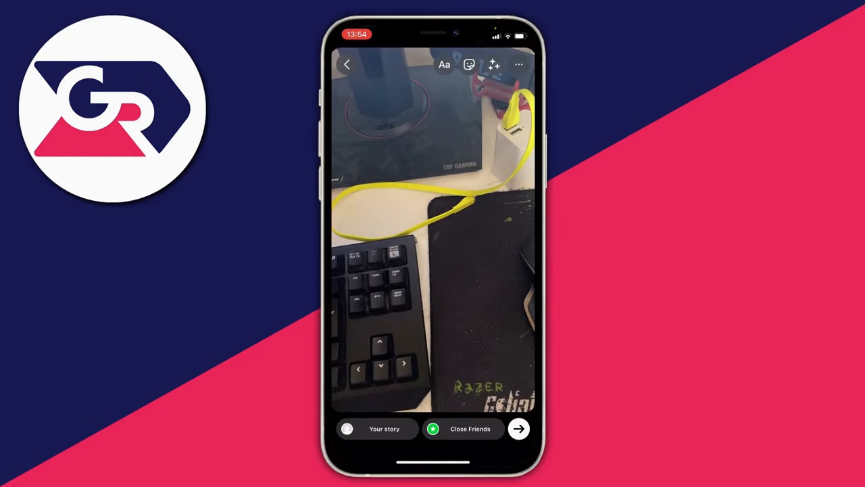
click(443, 65)
text(E)
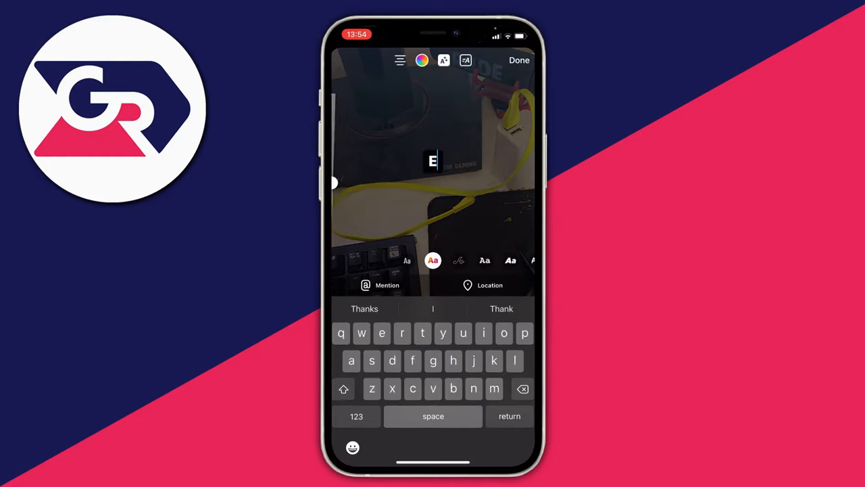
- Finish the 'Example' caption, drag it lower on the photo and bring up the sticker tray
click(519, 59)
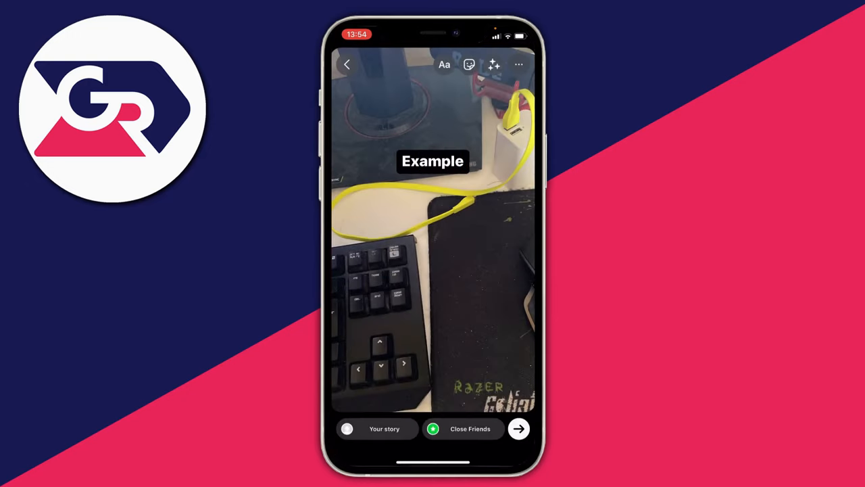
drag(433, 161, 432, 226)
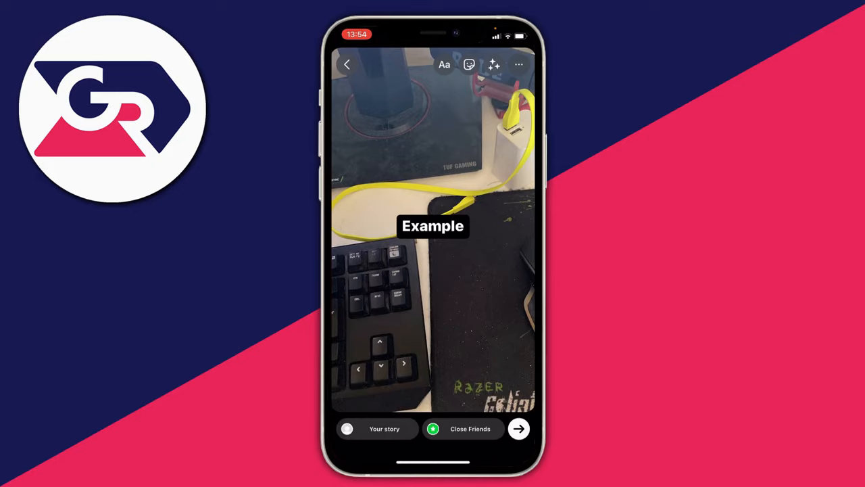
click(470, 65)
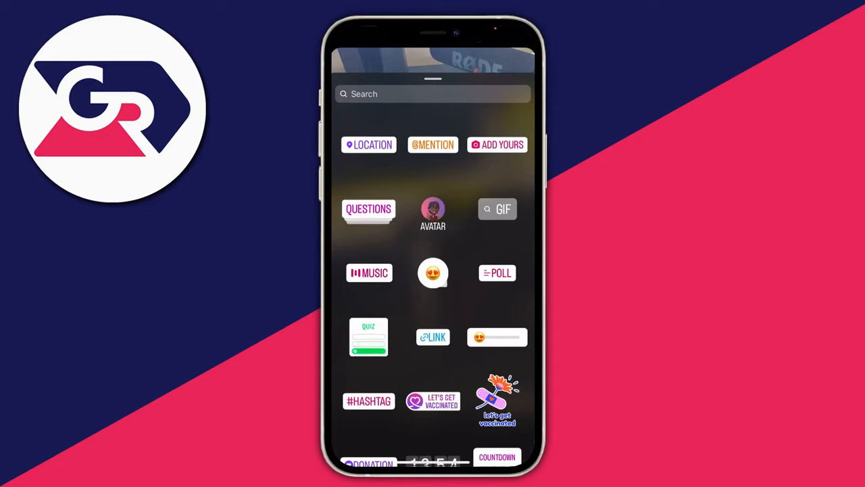
- Search the sticker tray for 'mus' to reach the Music sticker's song library
click(497, 208)
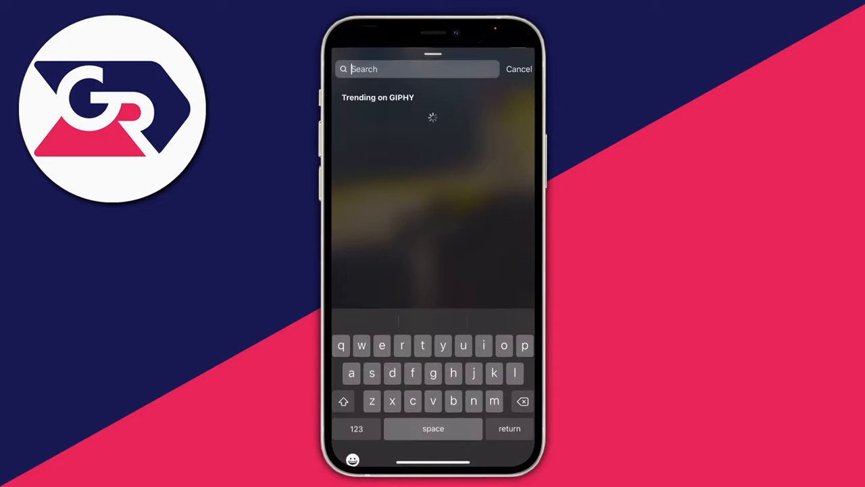
text(mus)
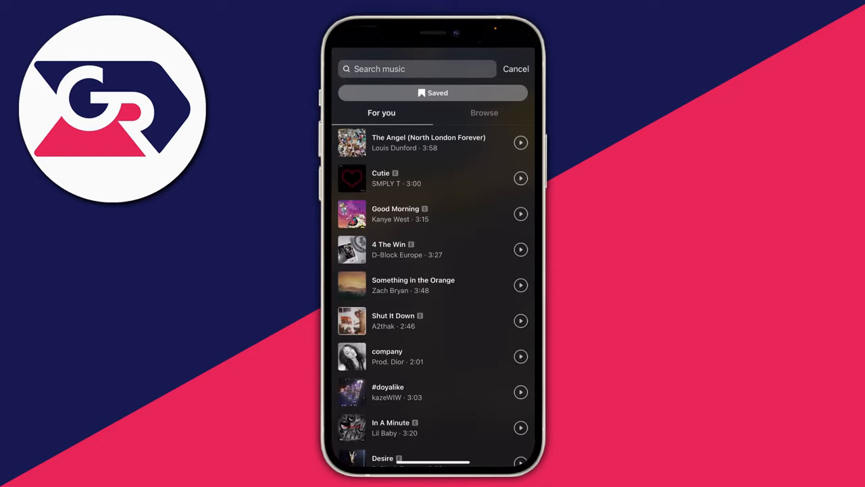
- Look through the For you and Browse song lists to find Kanye West's Good Morning
scroll(down, 3)
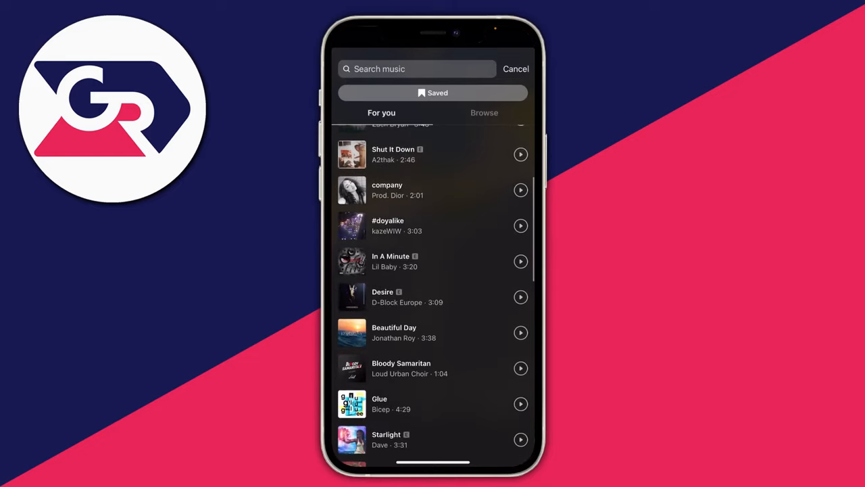
scroll(up, 3)
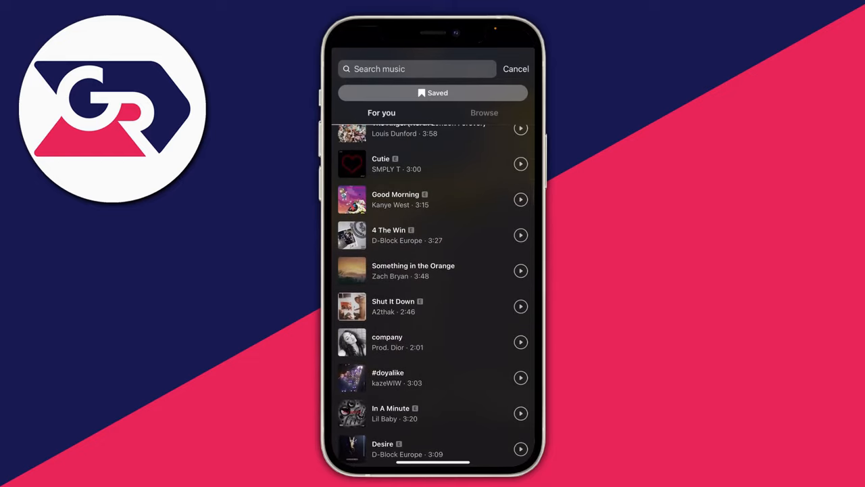
click(484, 113)
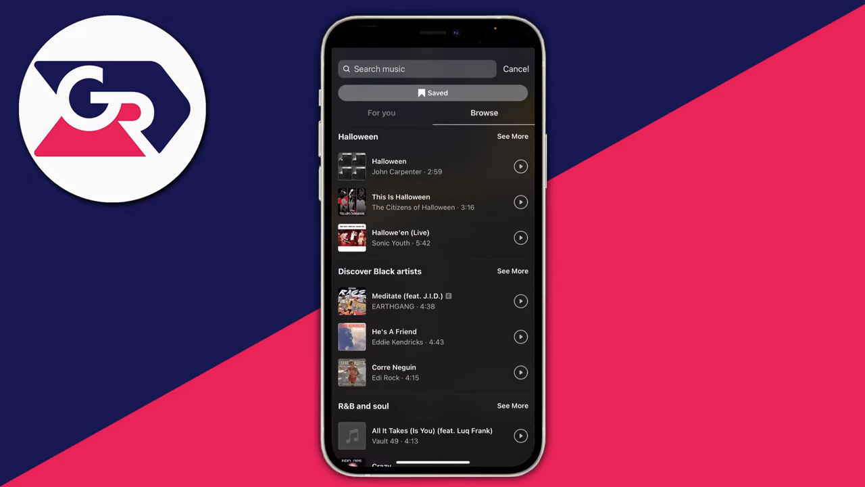
click(382, 114)
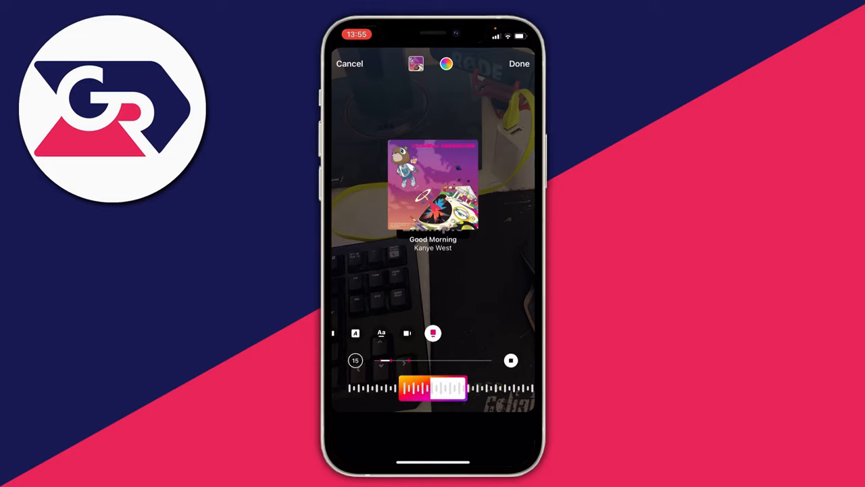
- Switch the Good Morning sticker to scrolling lyrics and finish placing it on the story
click(438, 332)
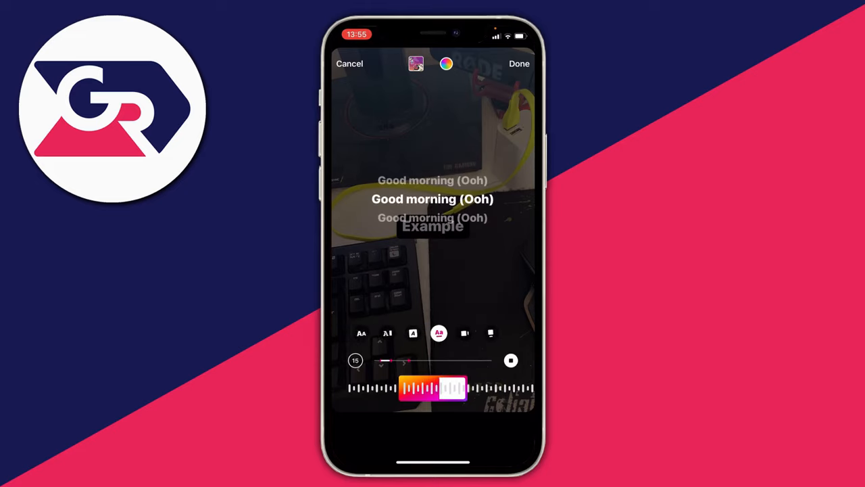
click(434, 332)
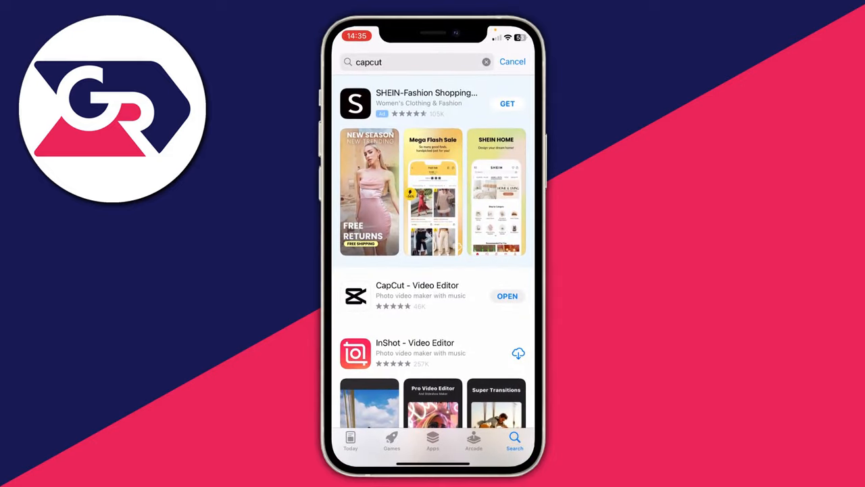
- Launch the installed CapCut – Video Editor from its App Store listing
click(417, 295)
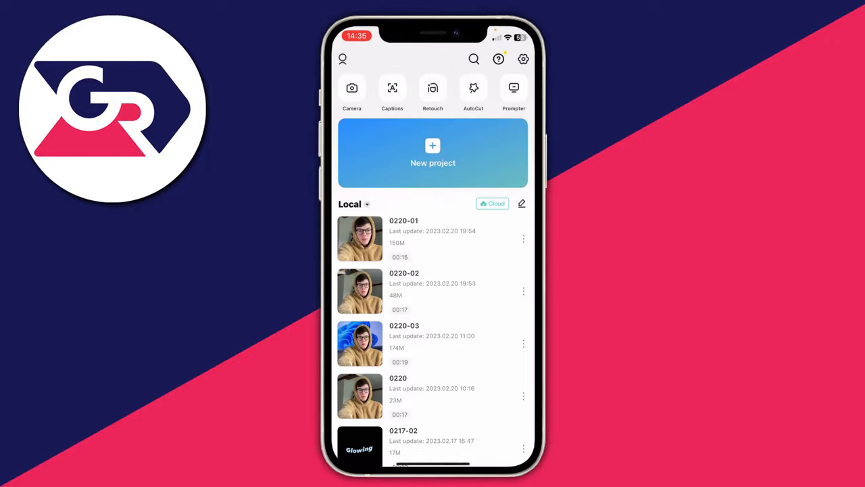
- Create a new project using the monitor waveform video as its clip
click(433, 155)
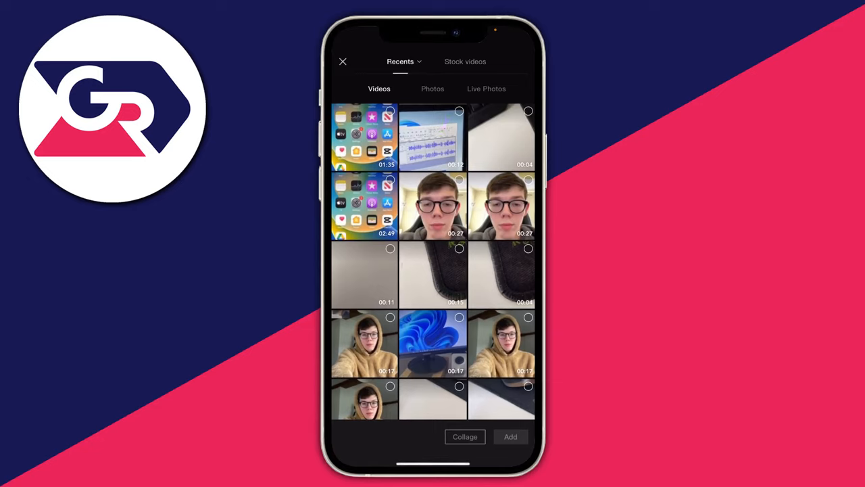
click(432, 138)
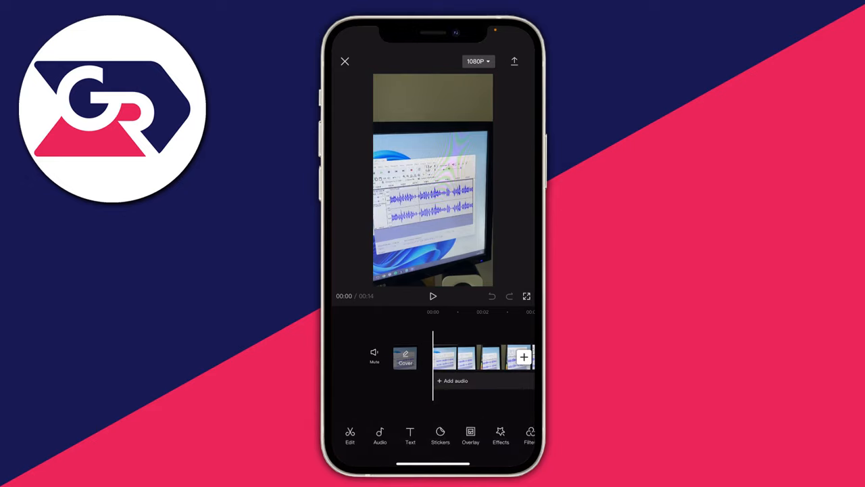
- Go into Audio and then Sounds to reach the project's sound library
click(379, 435)
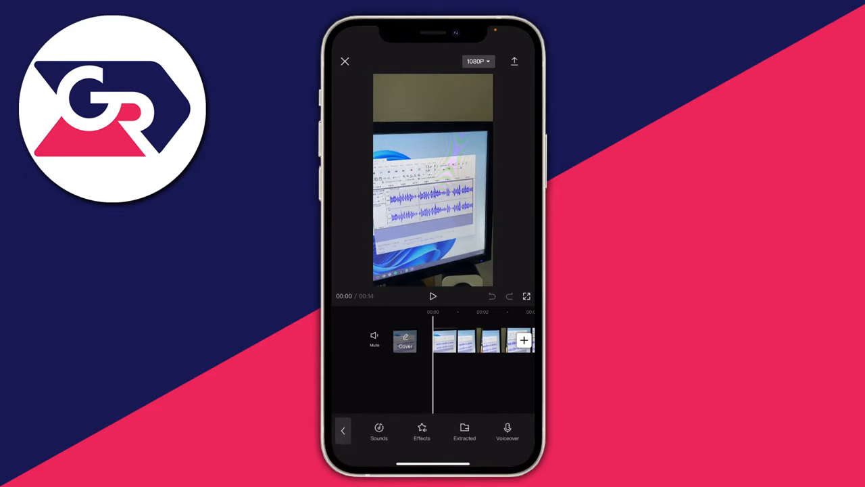
click(379, 431)
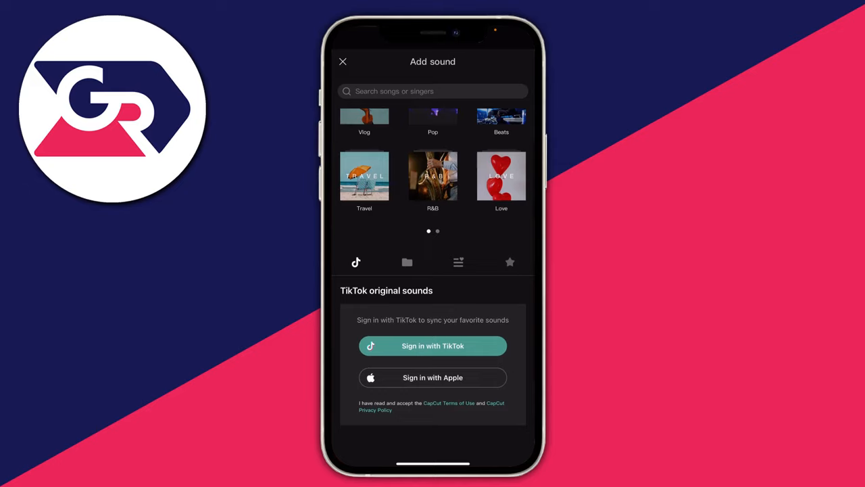
- Pick a song from the sound categories as a music track beneath the clip
click(365, 116)
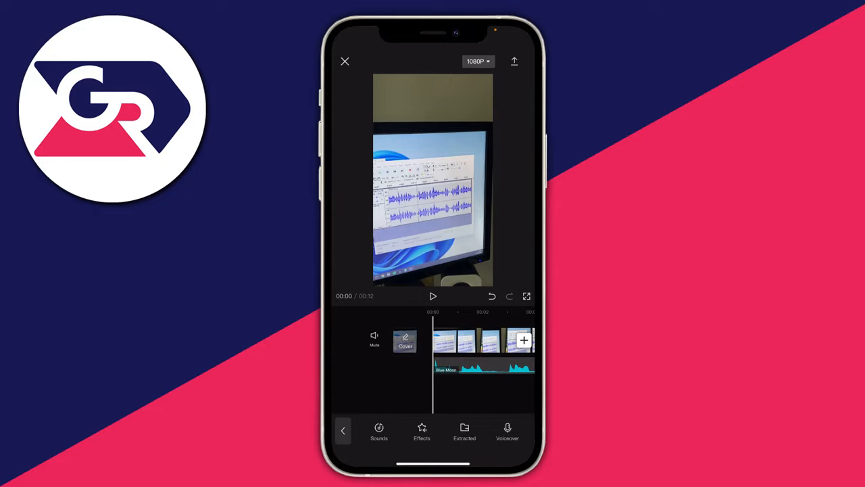
- Export the edited video and send it to Instagram as a story
click(513, 60)
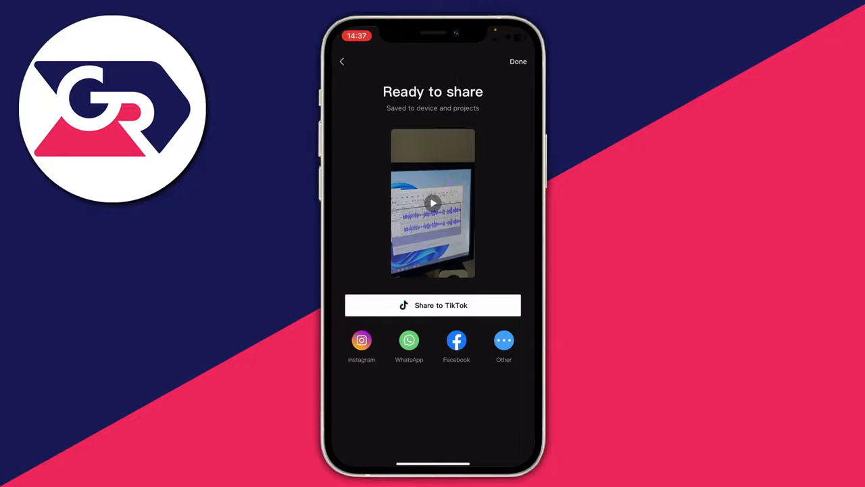
click(361, 340)
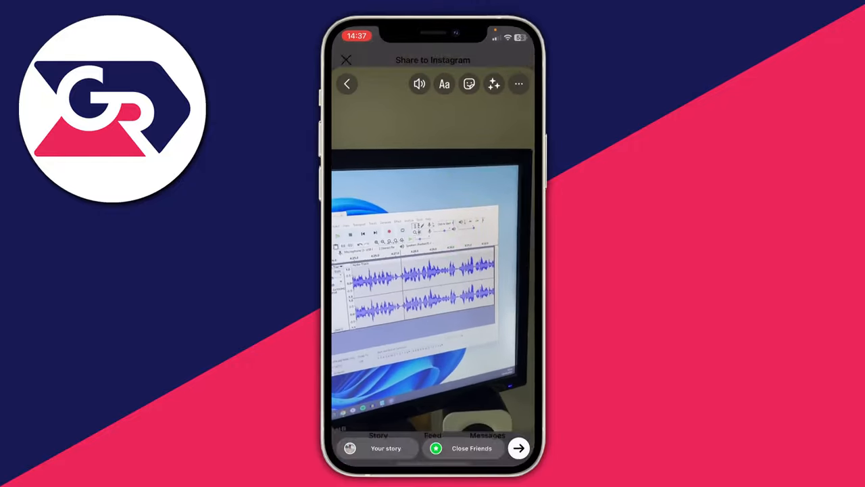